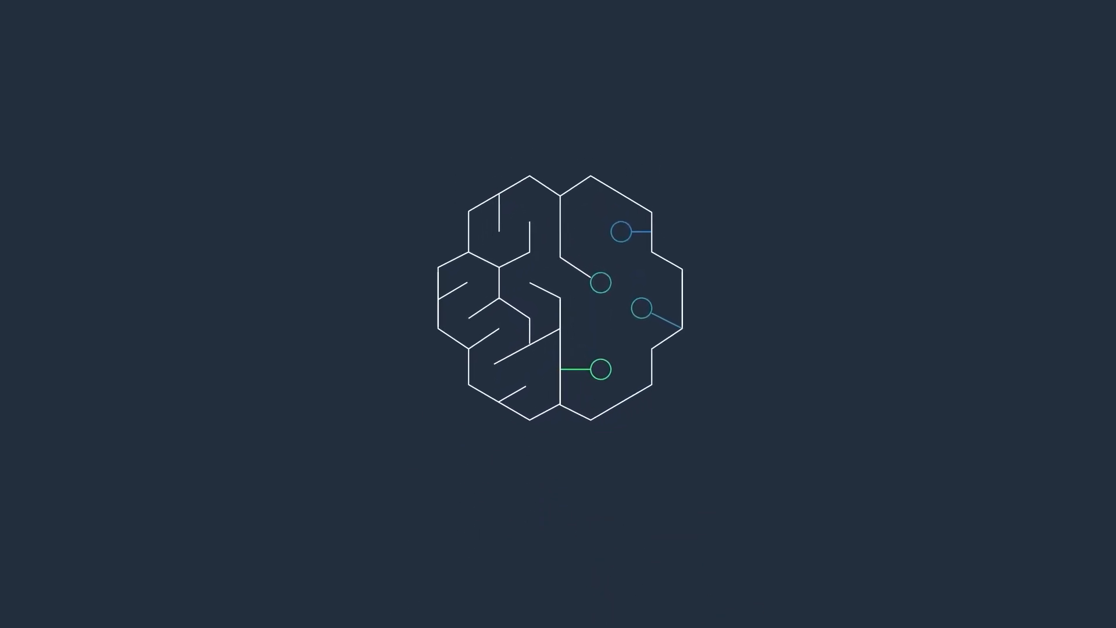
pyautogui.scroll(-3)
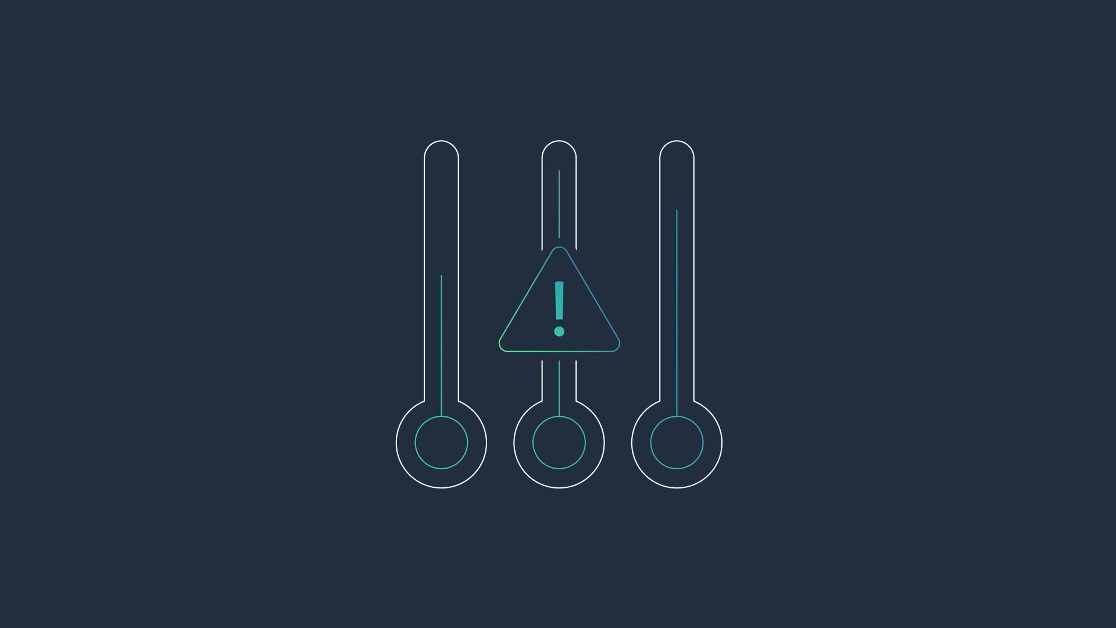
pyautogui.scroll(-3)
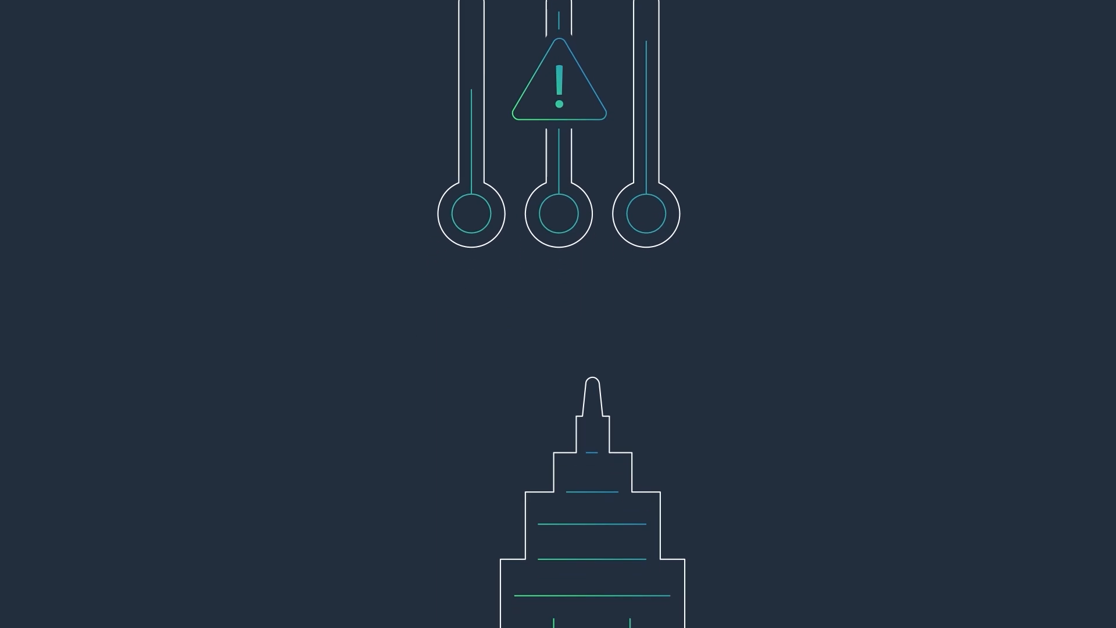